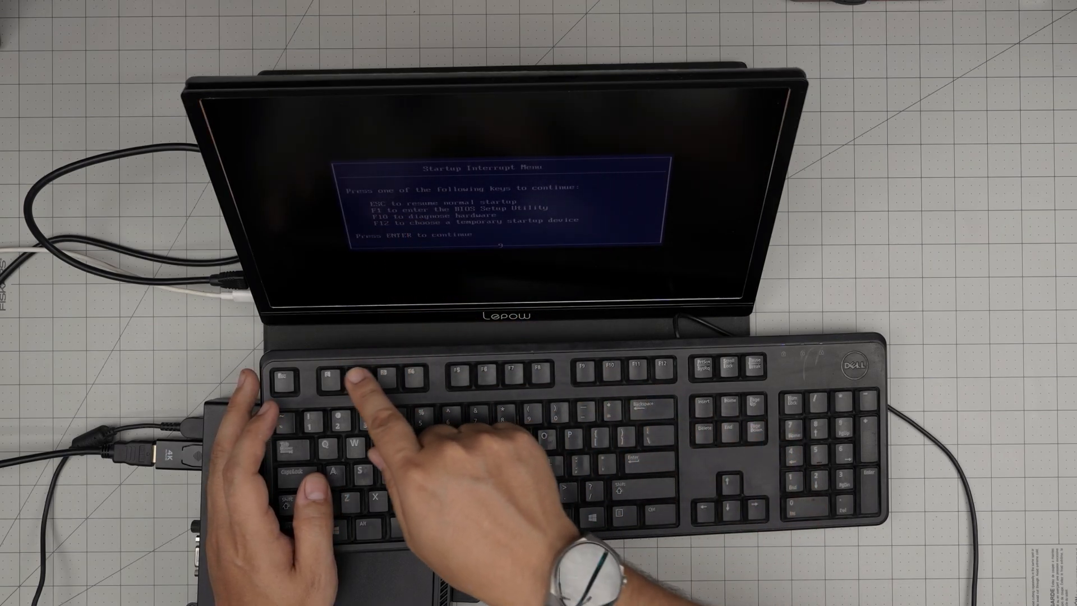
Step: Press F1 at the Startup Interrupt Menu to reach the BIOS Main page without a password
key("f1")
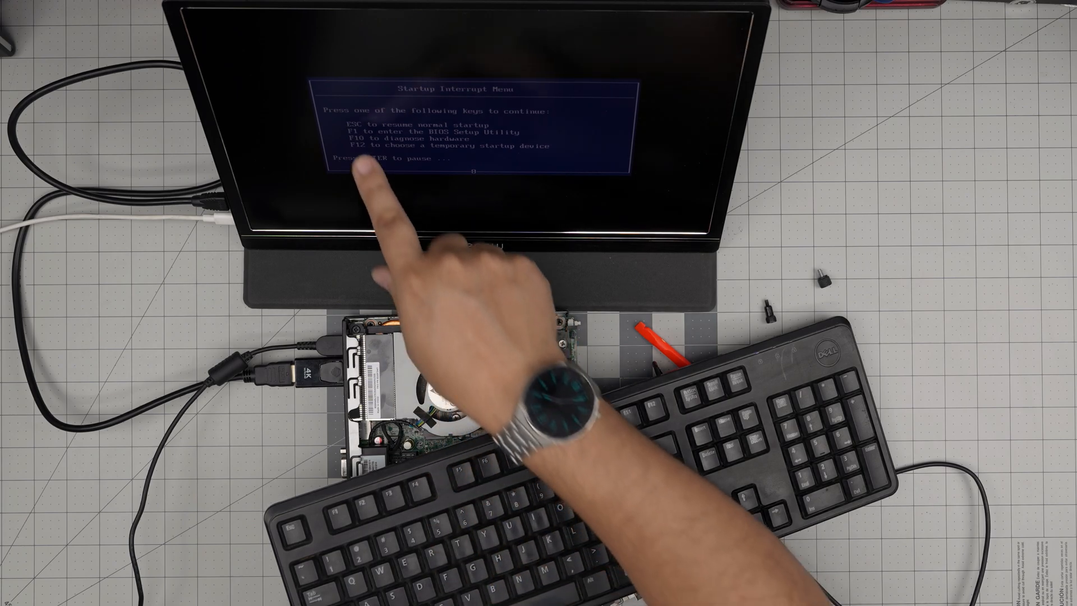
key("f1")
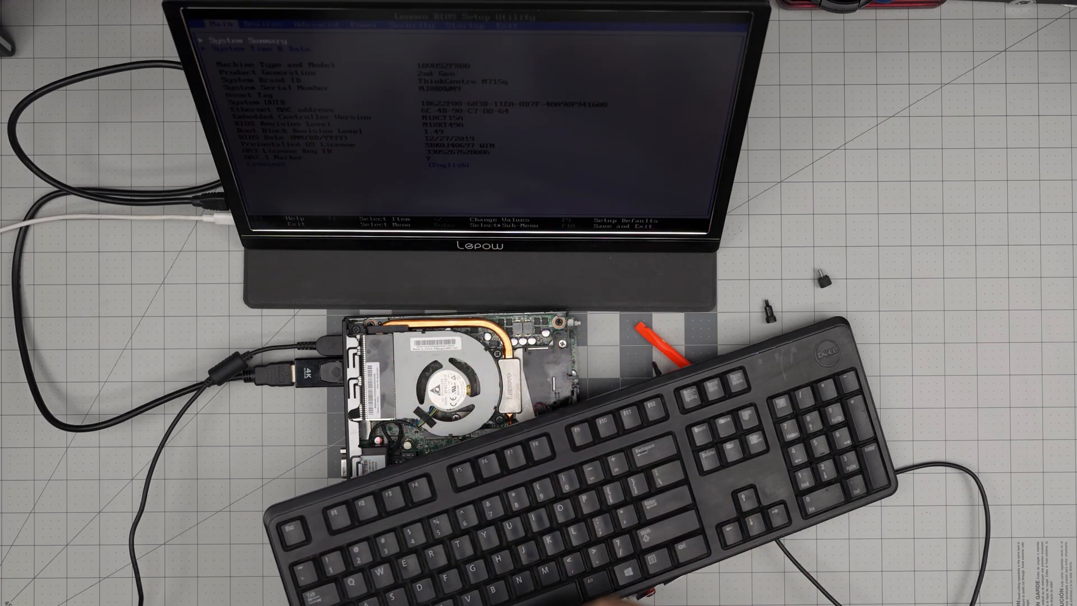